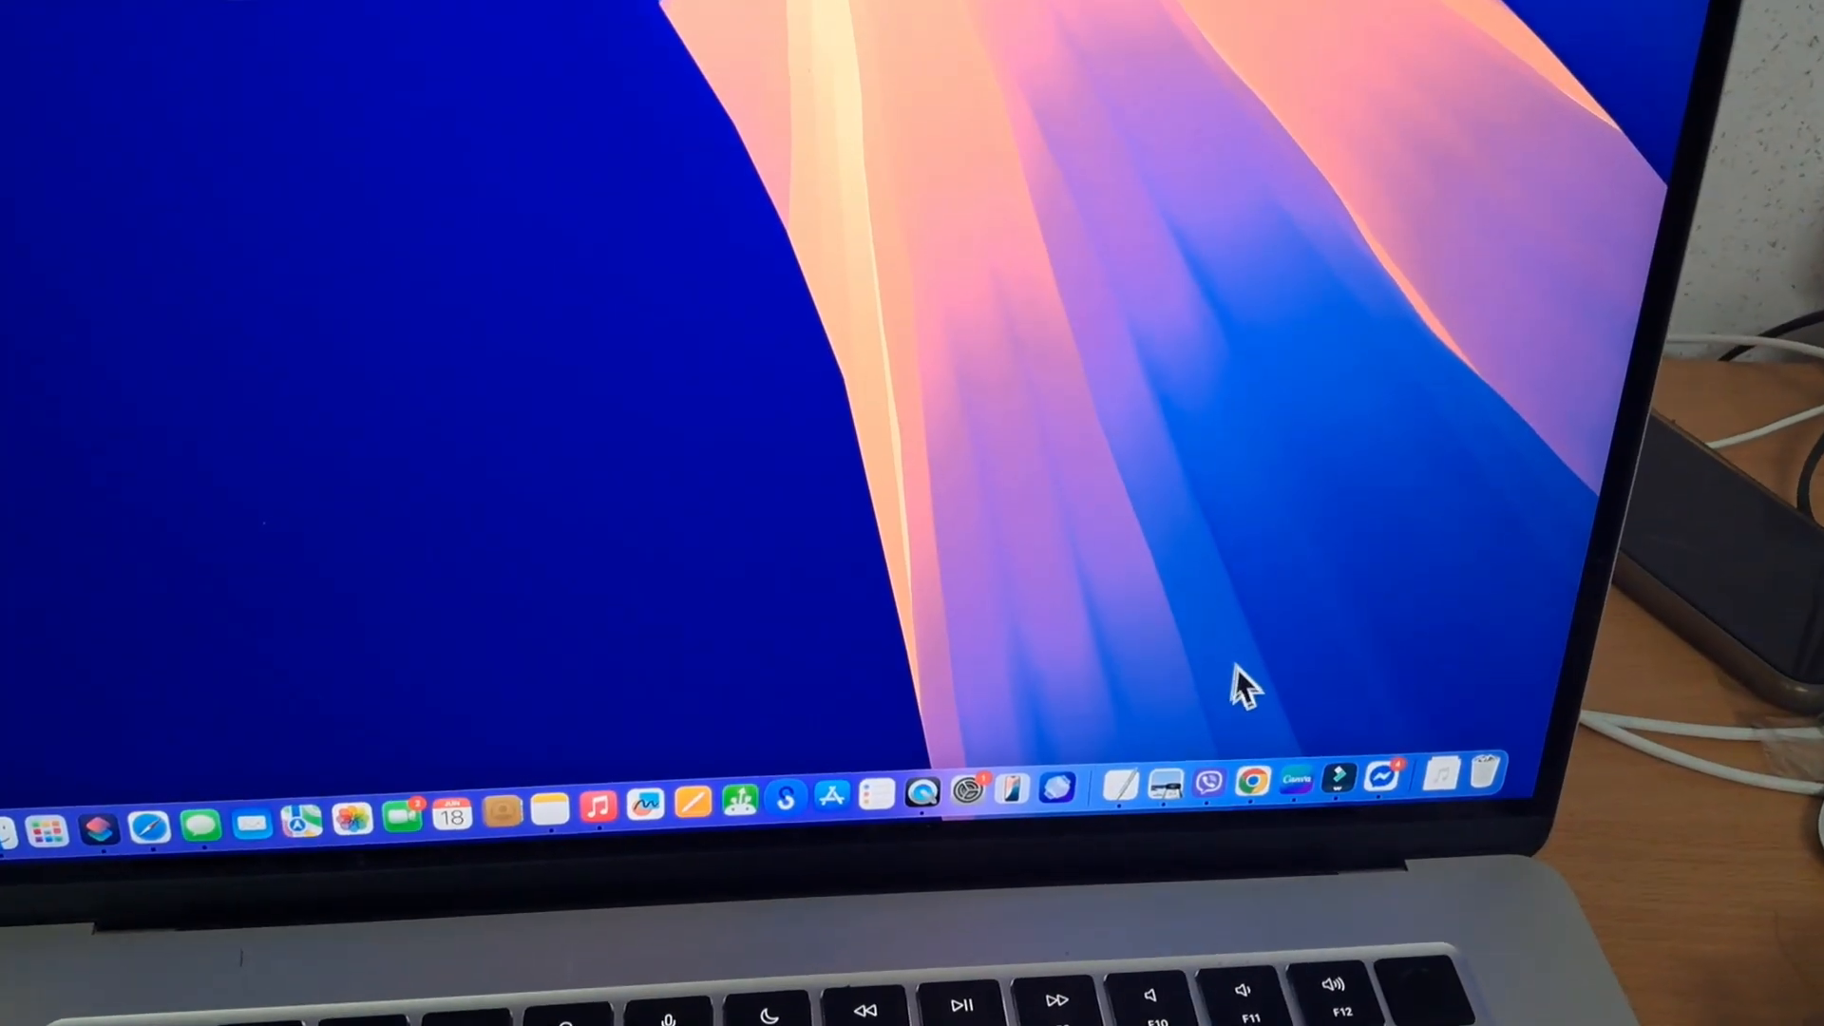
Launch Chrome from the Dock and browse the ABC News homepage at a zoomed-in size
left_click(1251, 798)
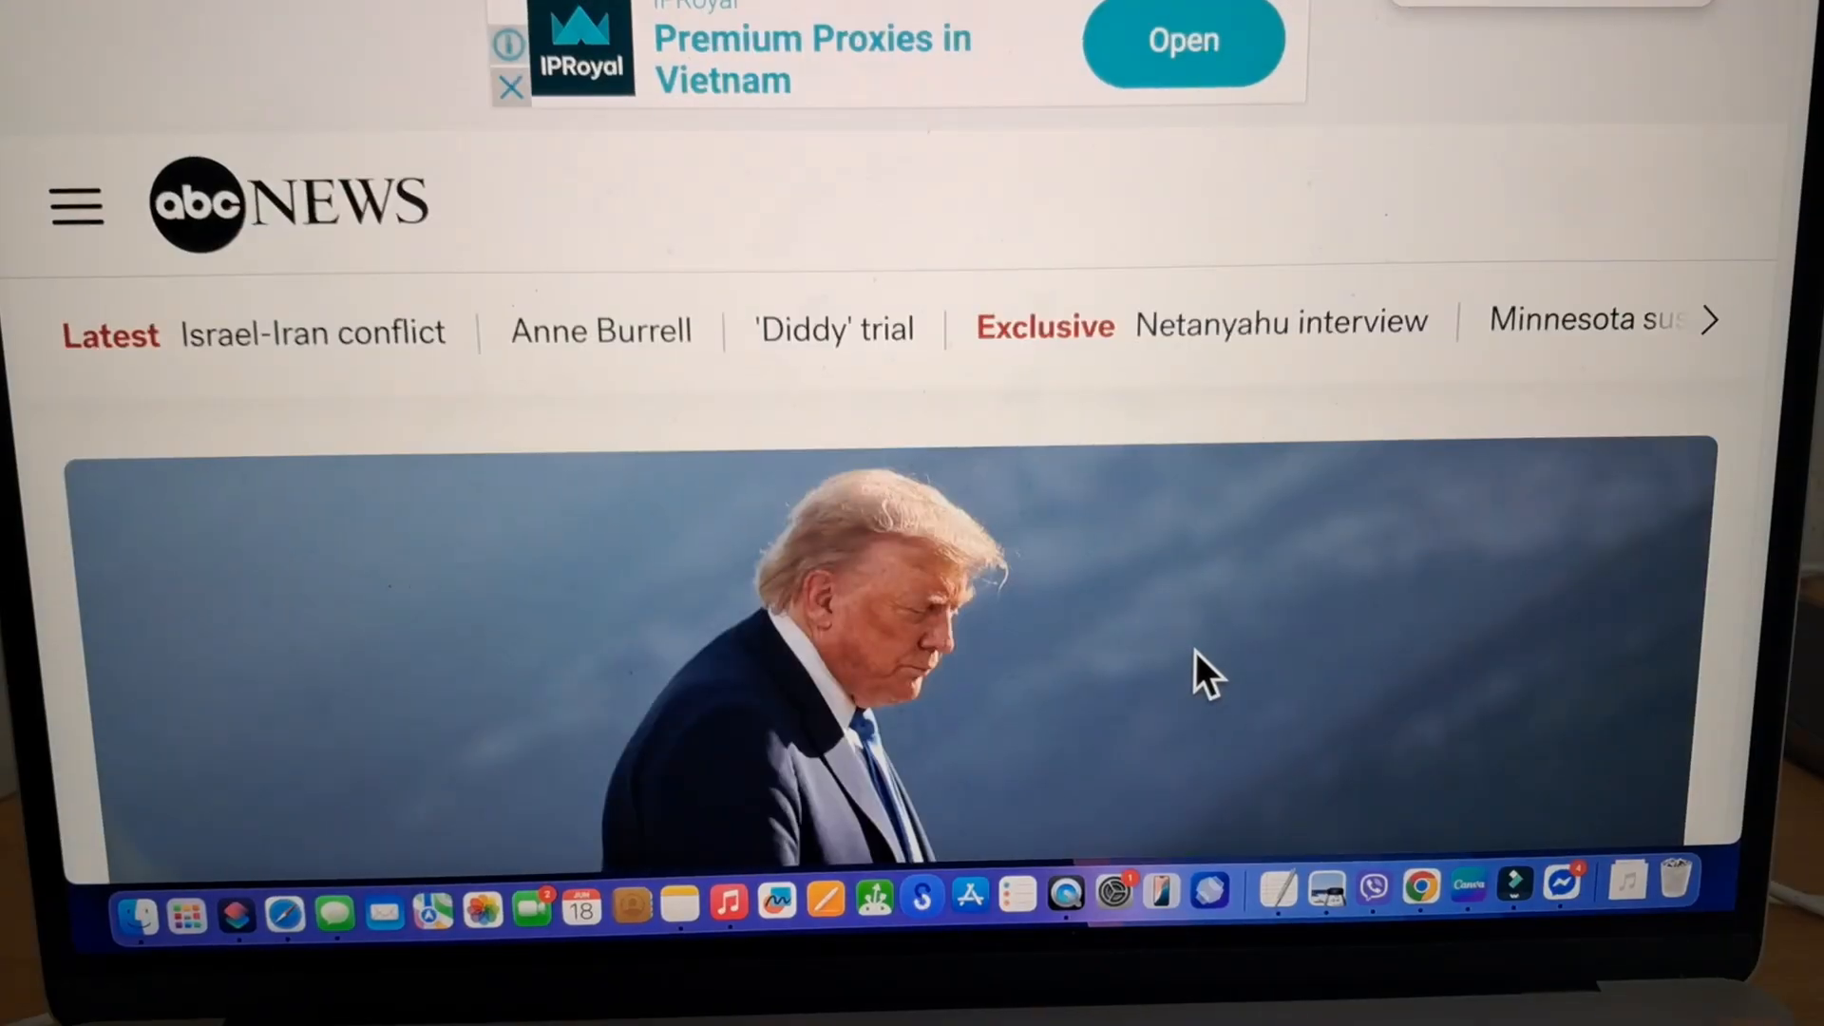
scroll("down", 3)
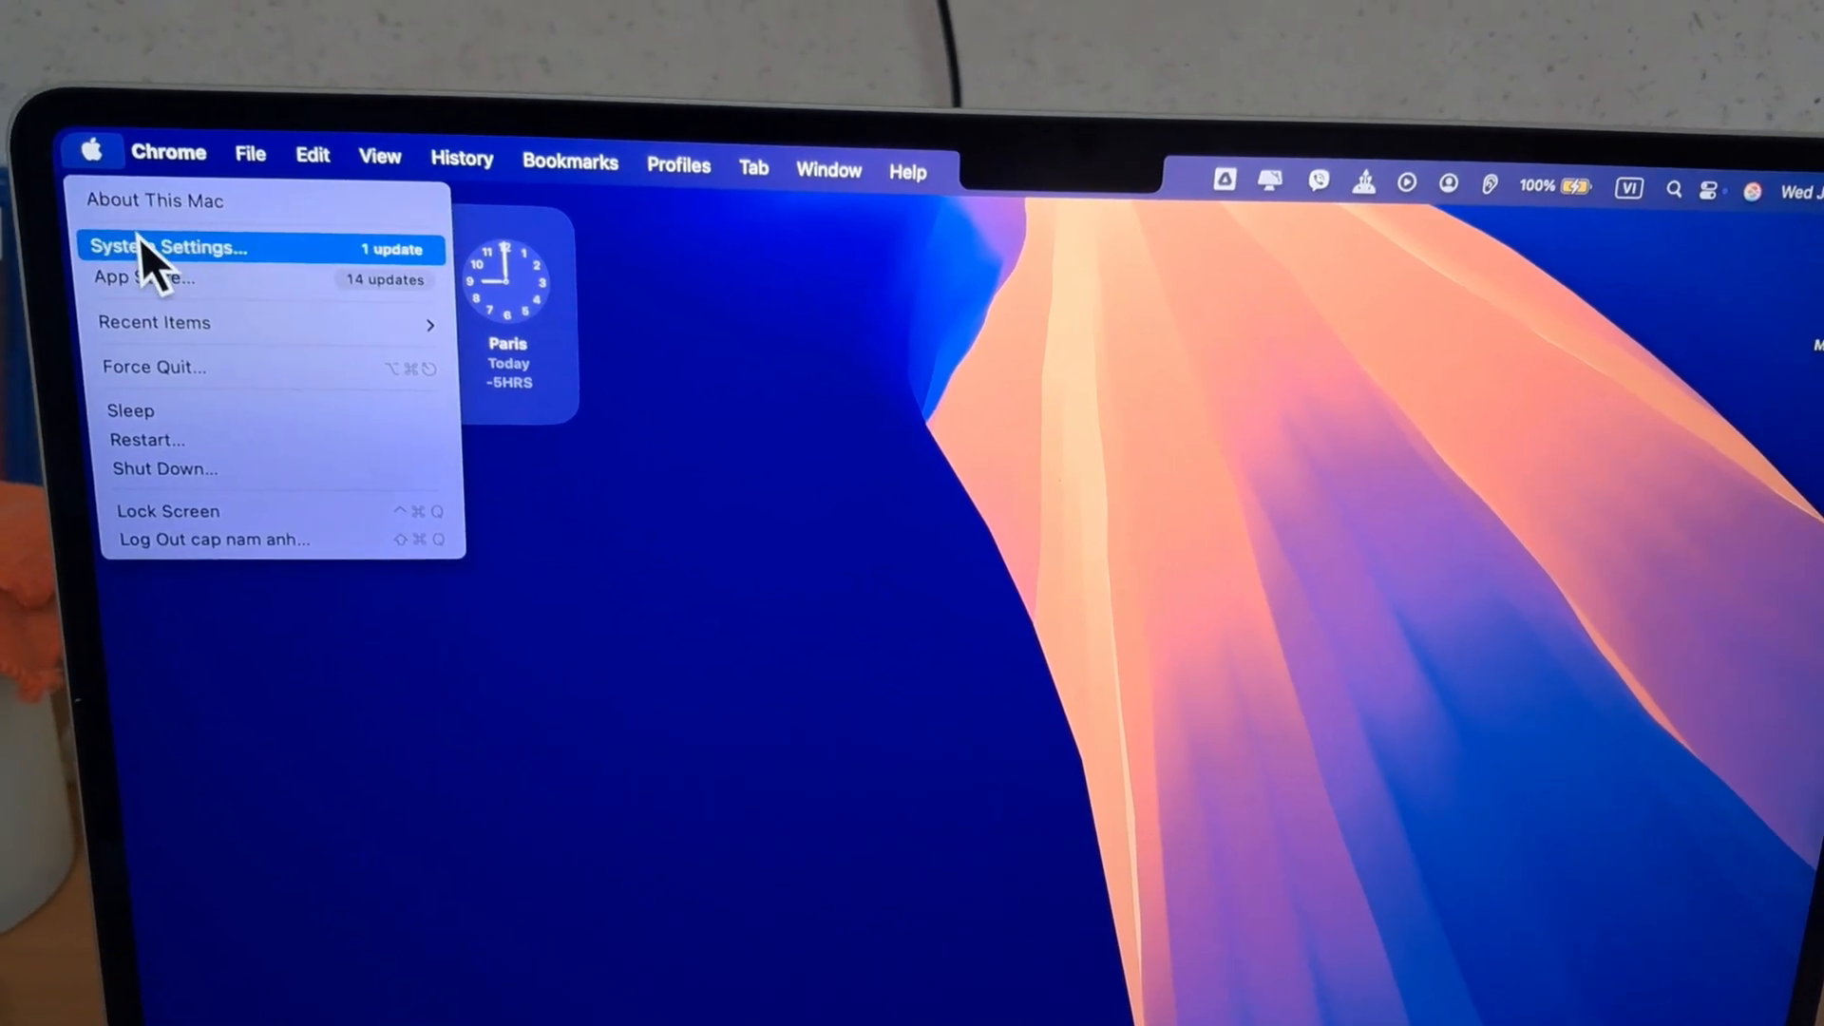
Bring up System Settings from the Apple menu, landing on the General page
left_click(175, 247)
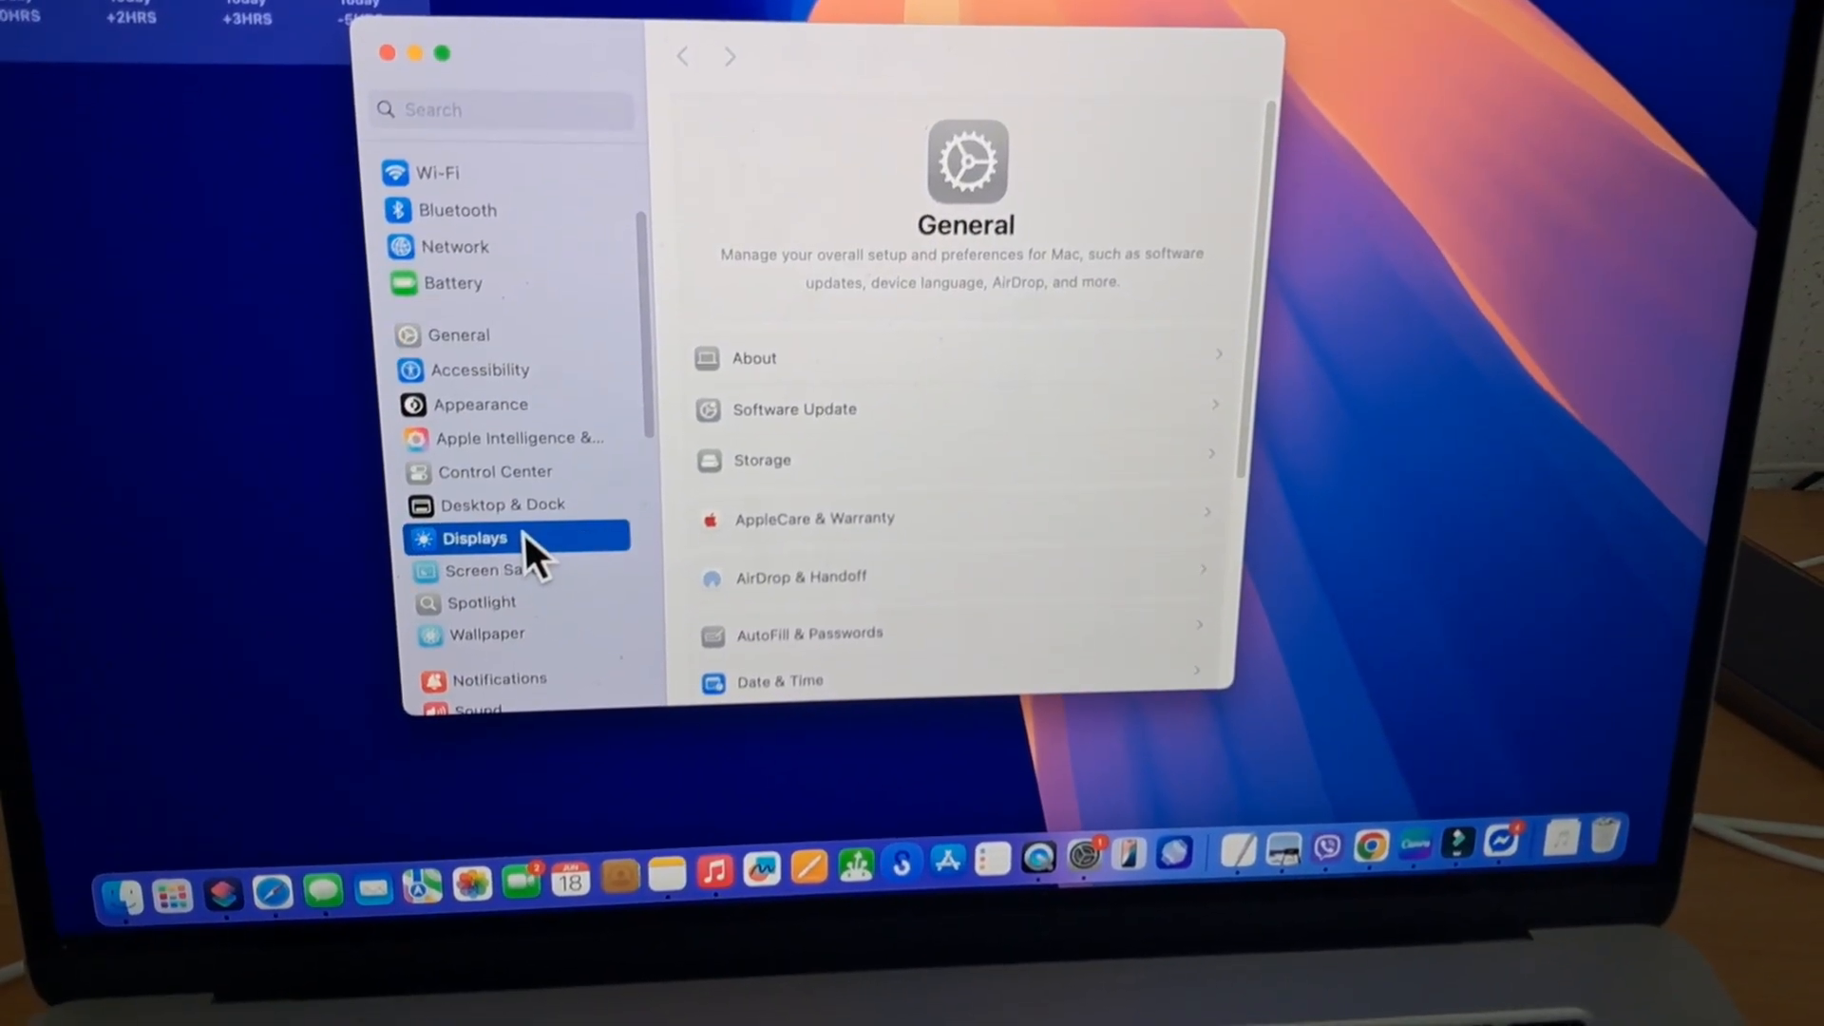
In Displays, switch the built-in screen to the Larger Text scaled resolution and confirm the change
left_click(473, 538)
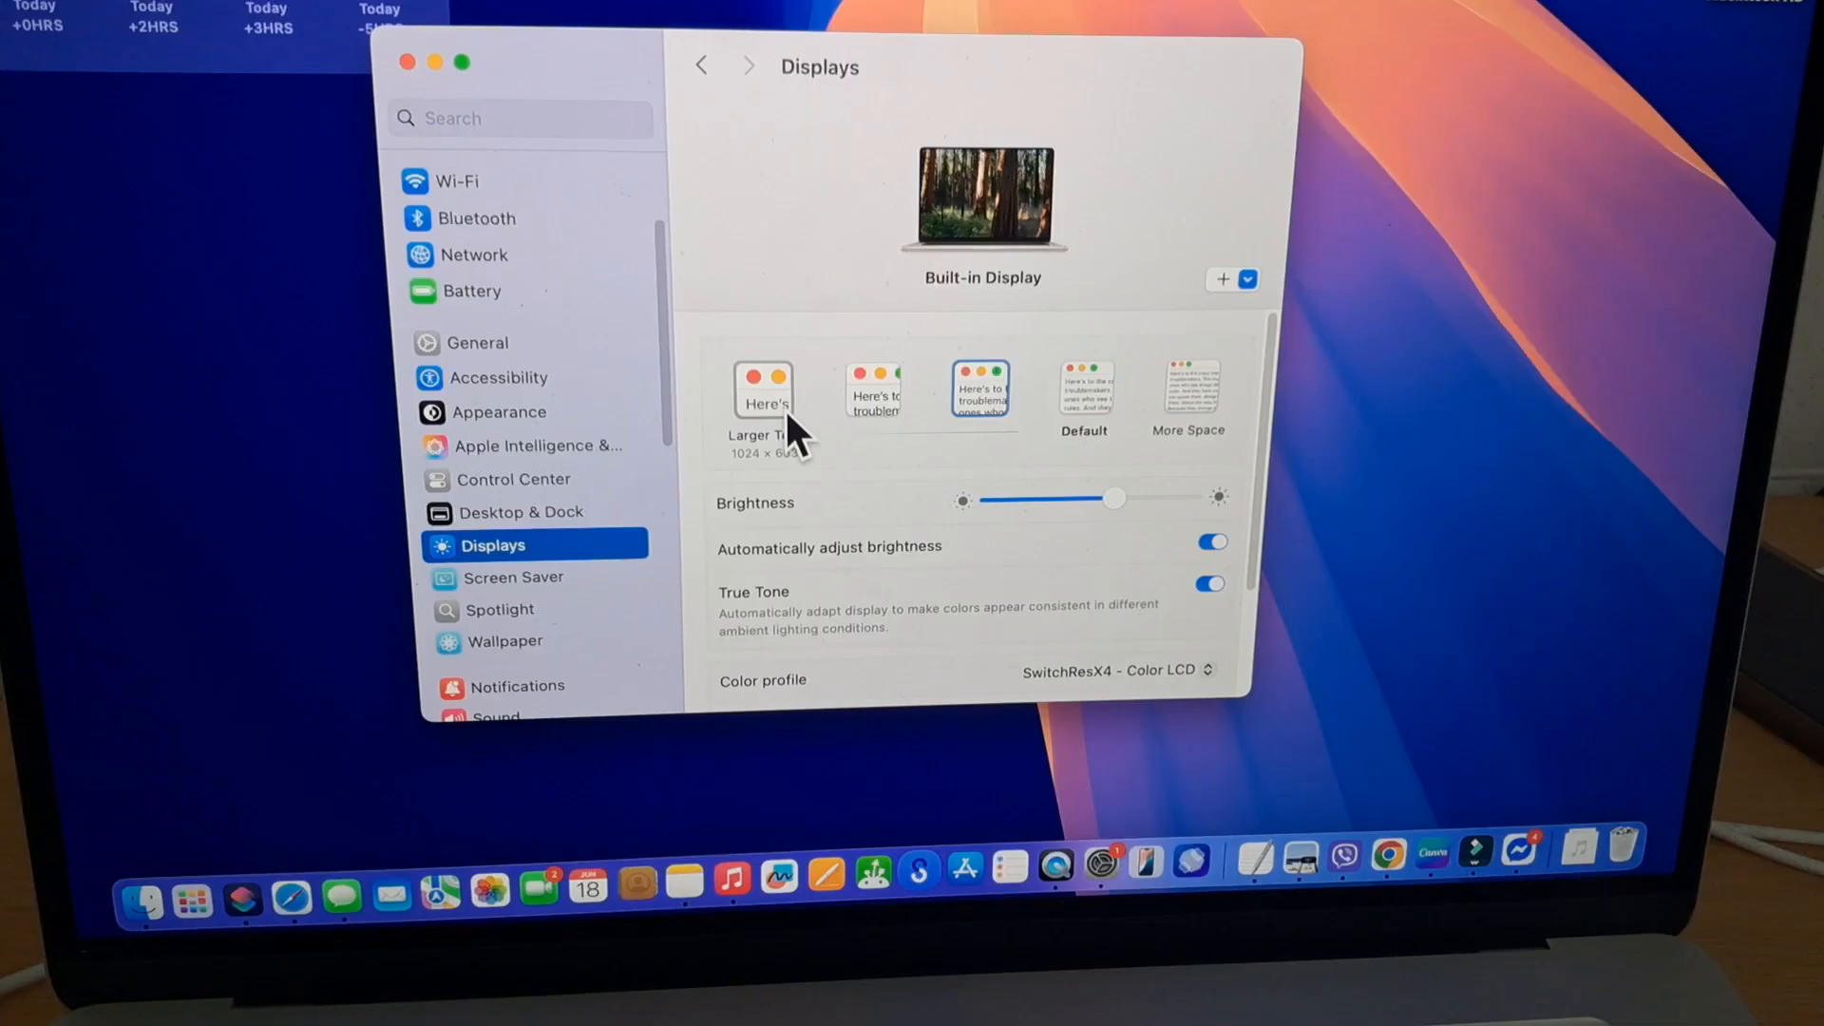
left_click(764, 387)
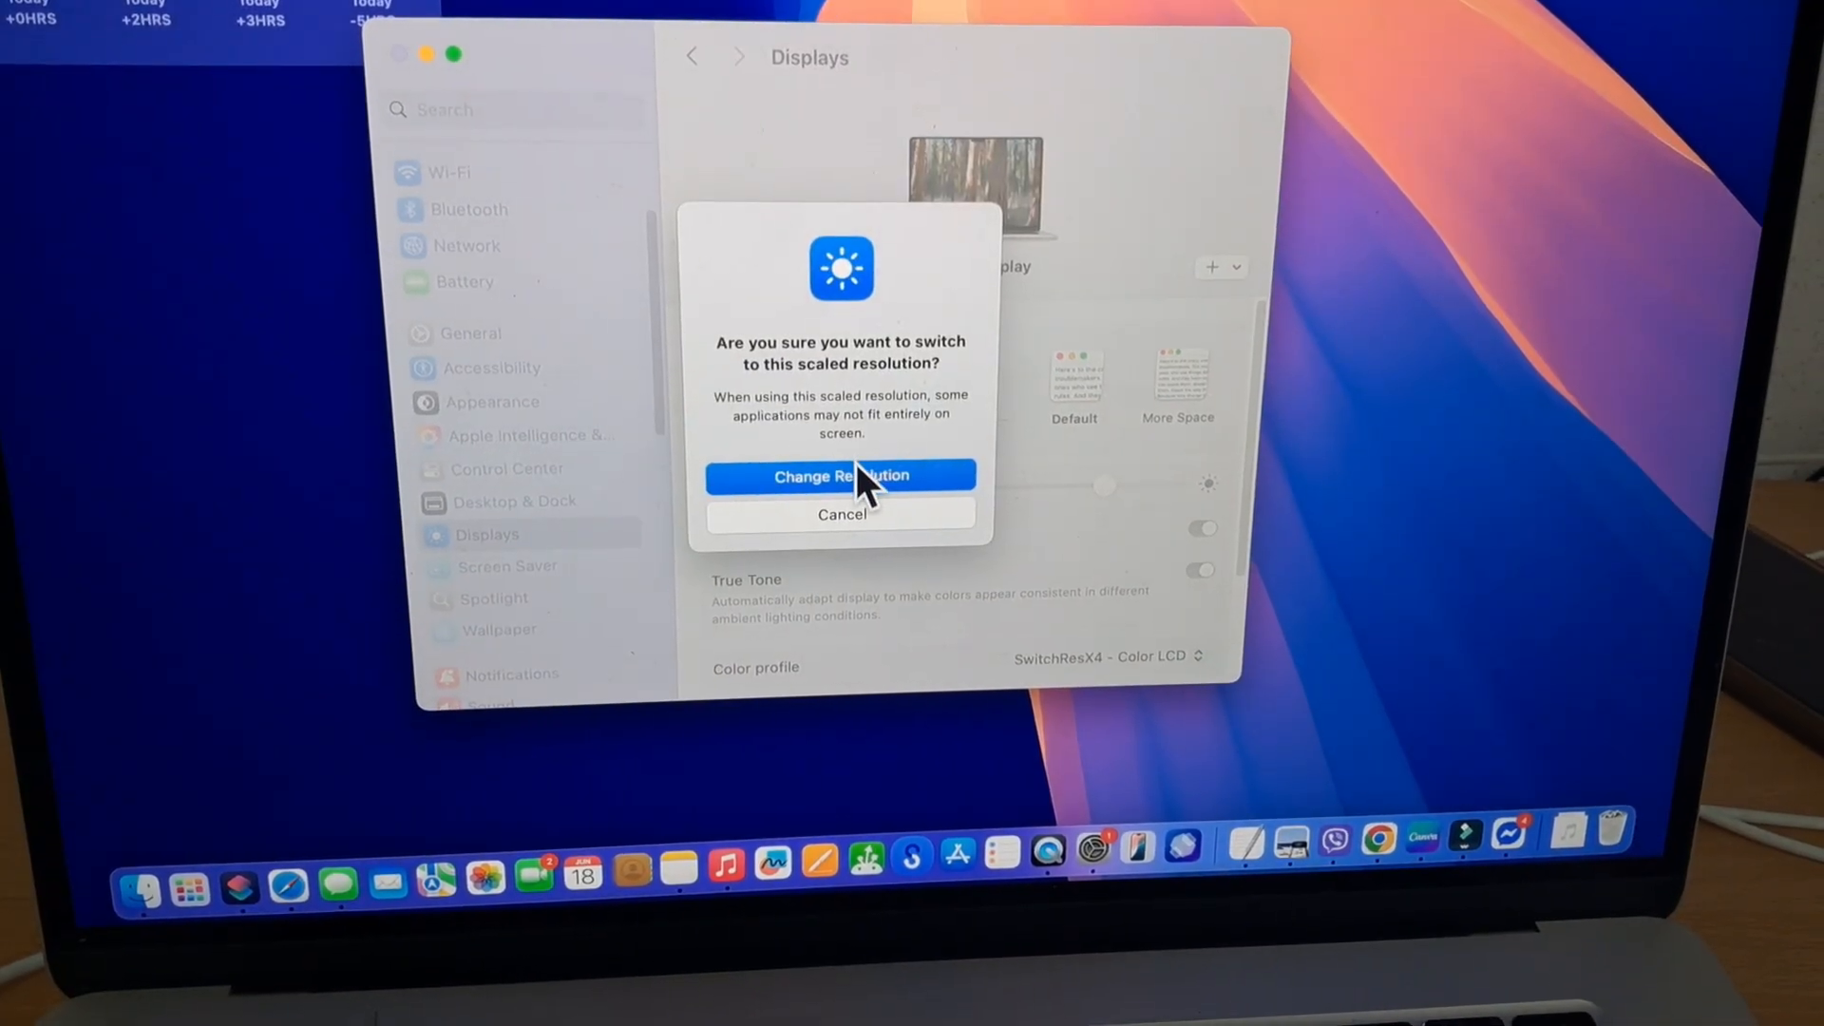
left_click(840, 475)
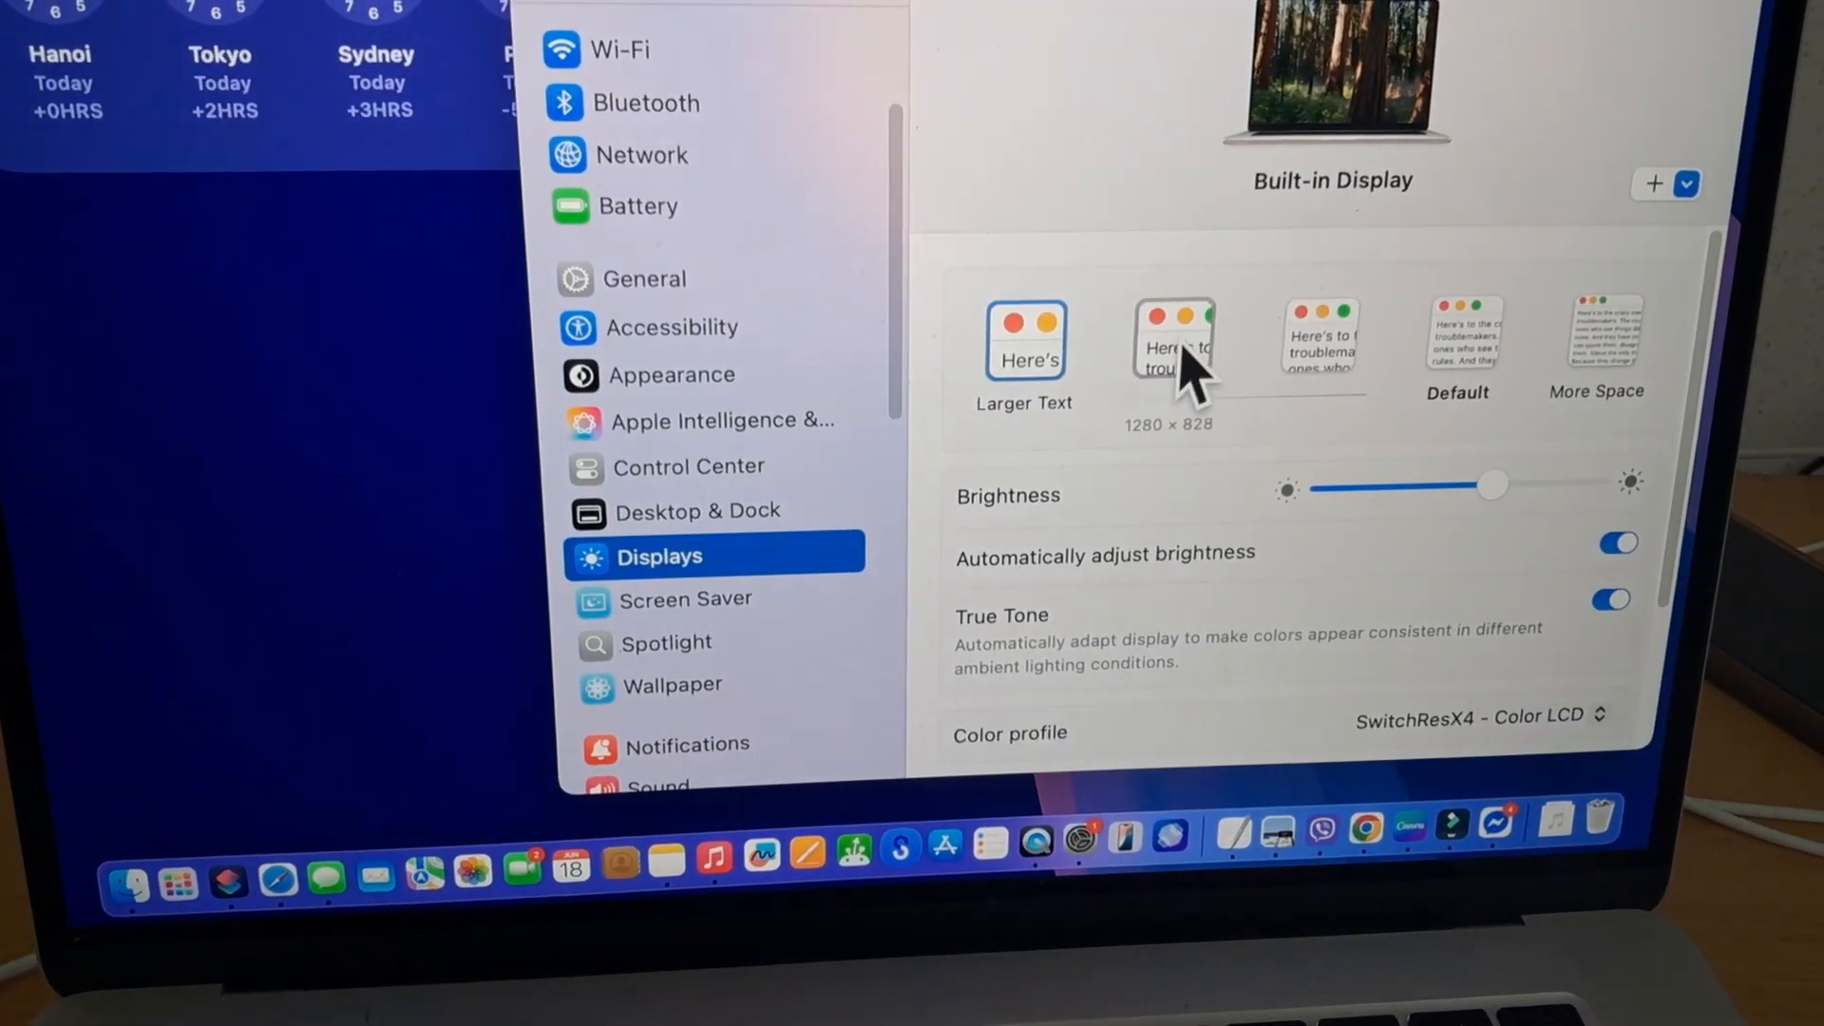